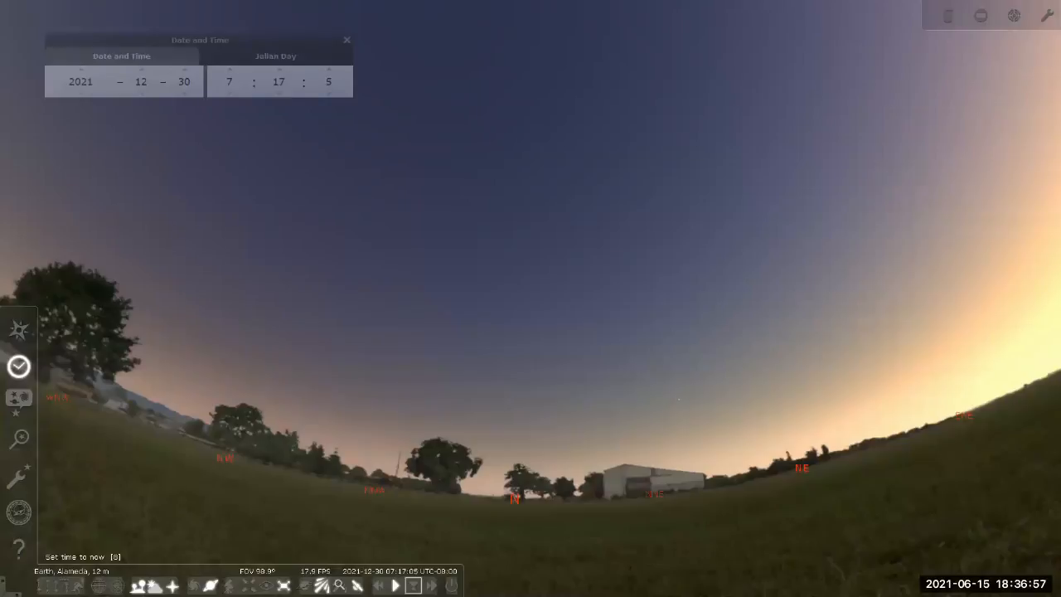
Reset the date to now, then advance the hour to 23 for a night sky on 15 June 2021
left_click(74, 557)
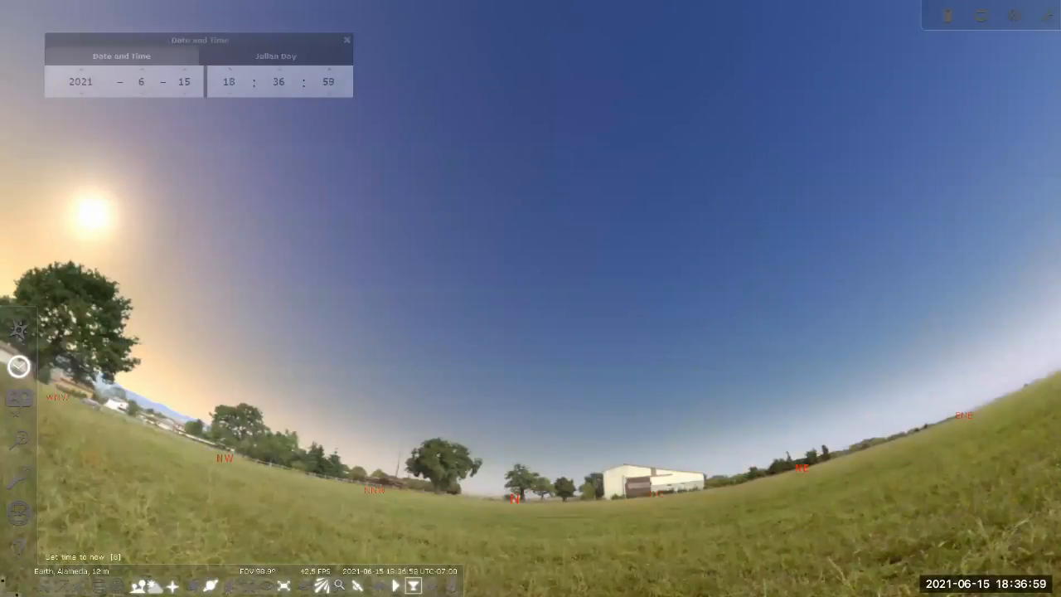
left_click(430, 585)
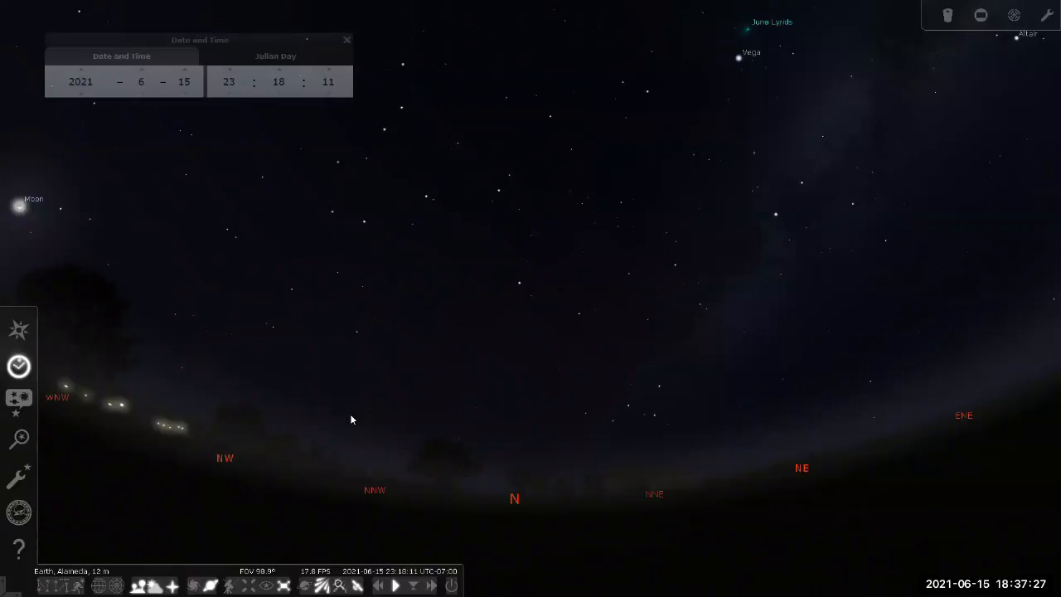
mouse_move(368, 418)
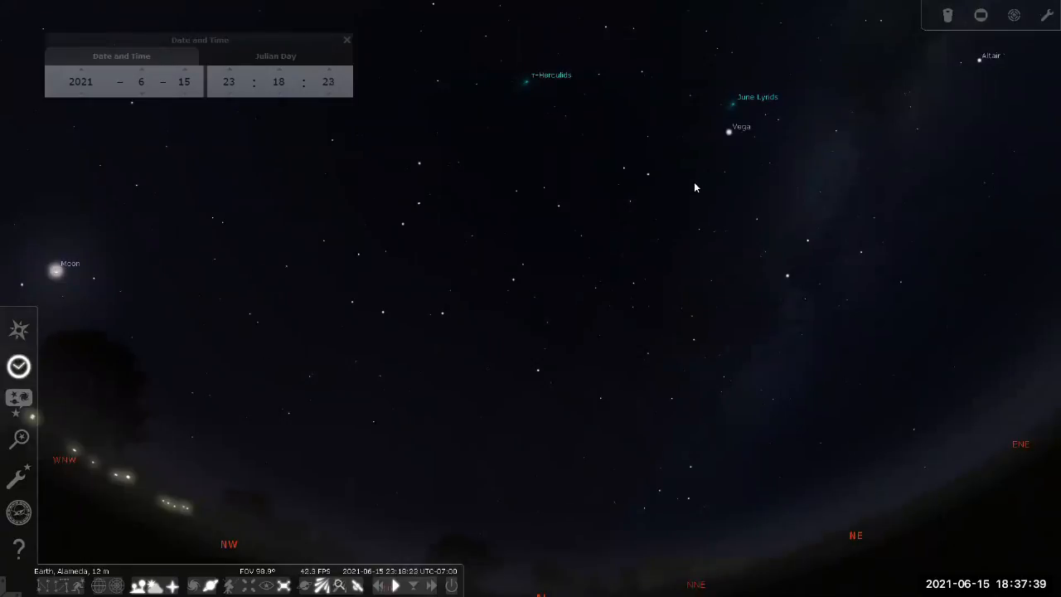
Select Eltanin to view its details, then switch the selection to Seginus in Boötes
left_click(646, 174)
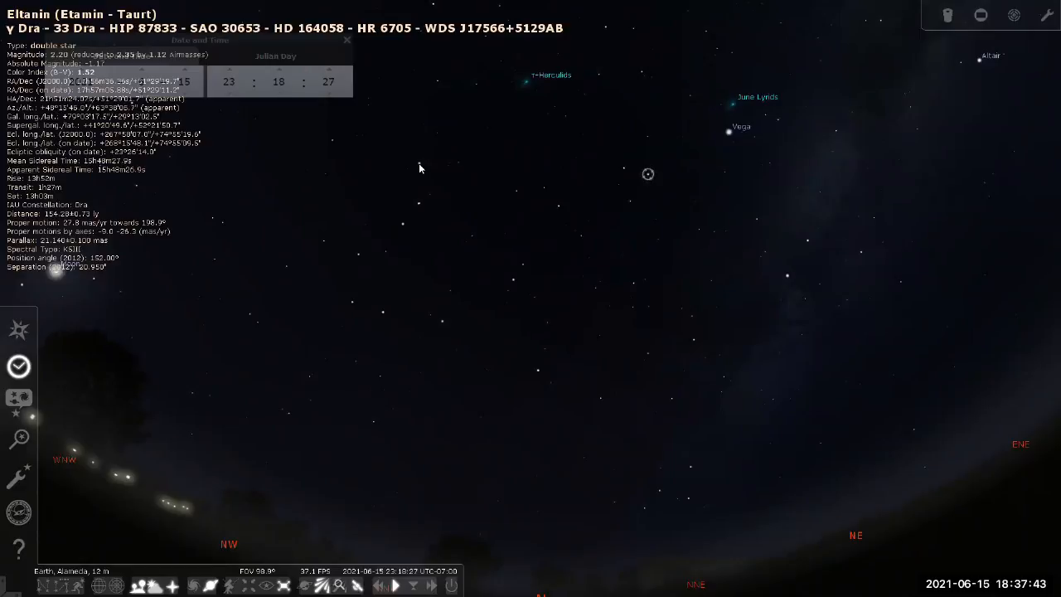
left_click(418, 164)
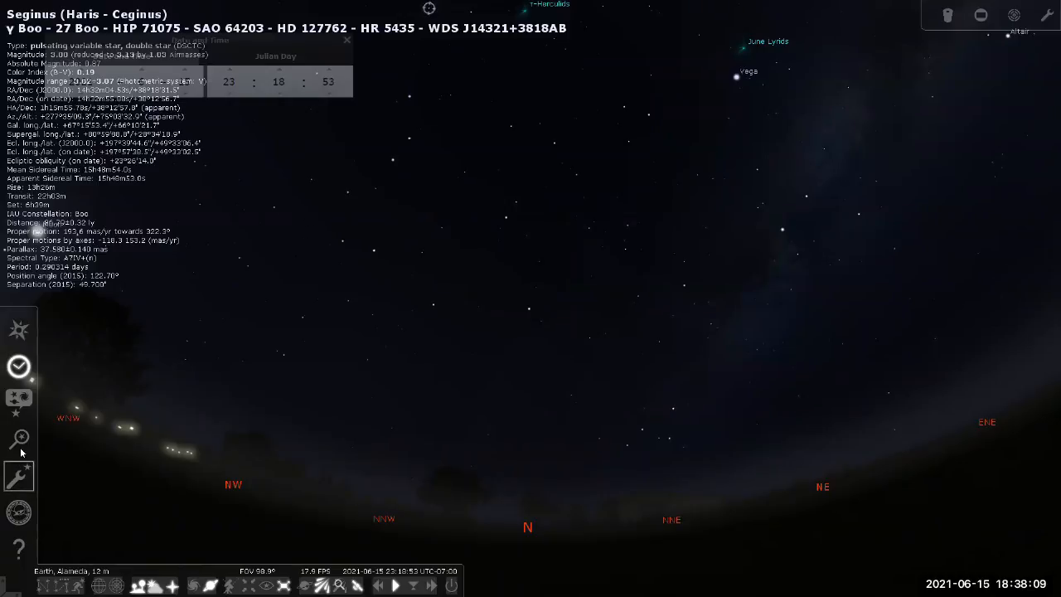
Search for 'Magellanic' and select the Large Magellanic Cloud from the matches
left_click(19, 438)
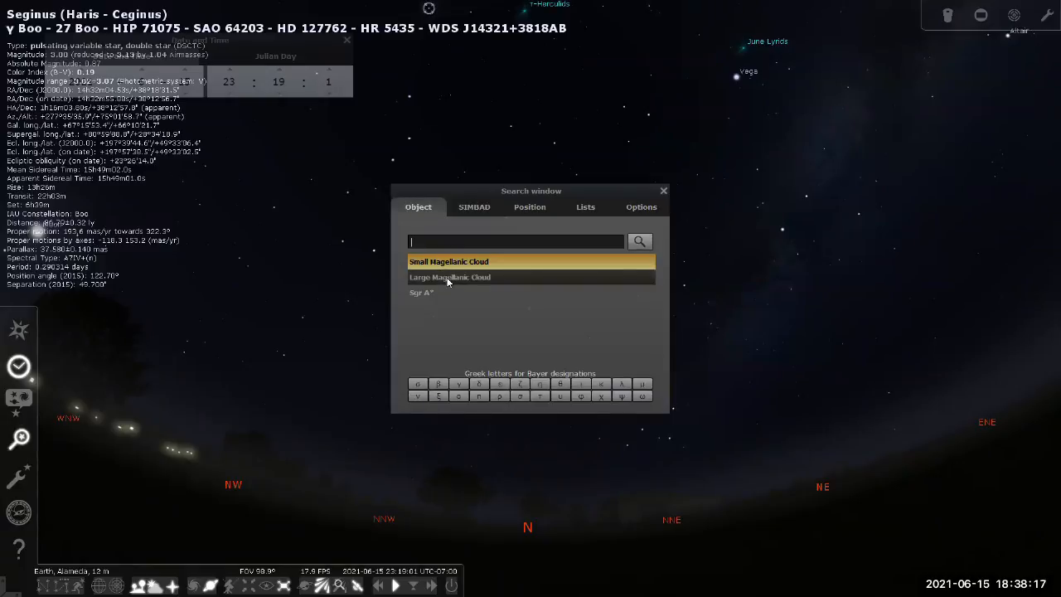
left_click(450, 277)
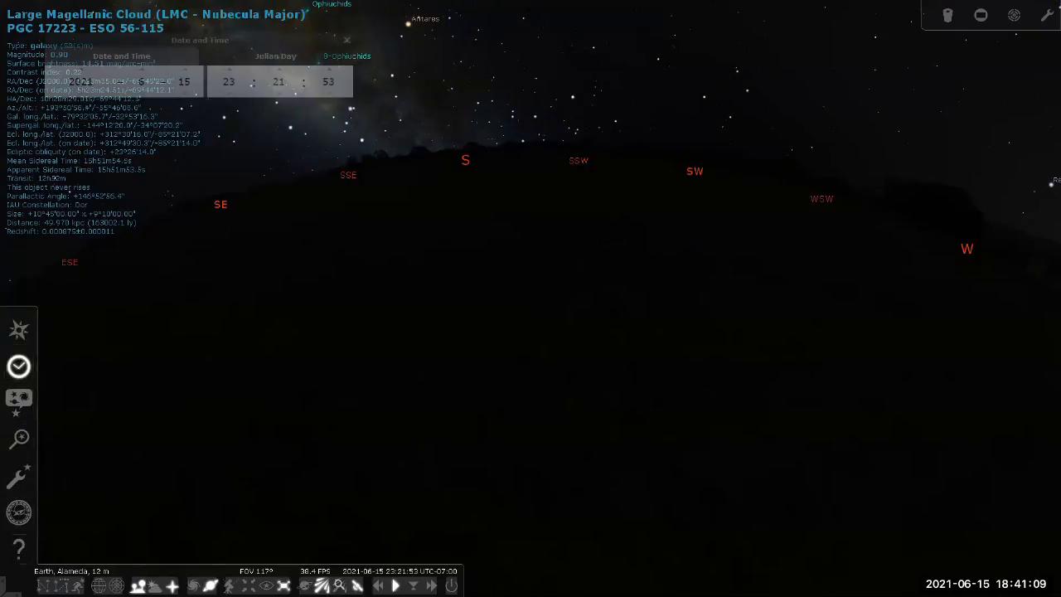
mouse_move(18, 511)
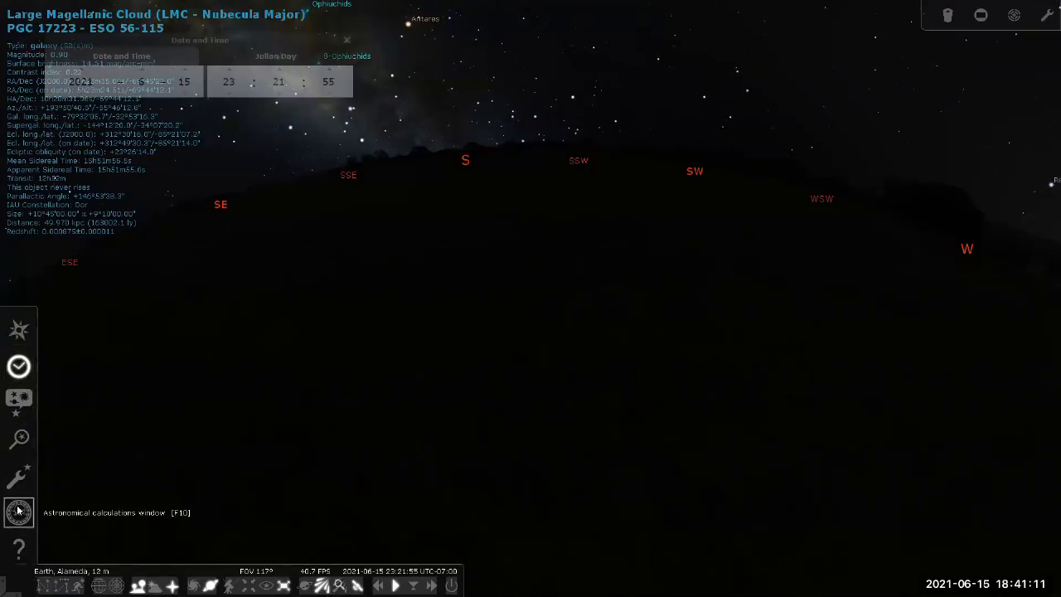
mouse_move(18, 474)
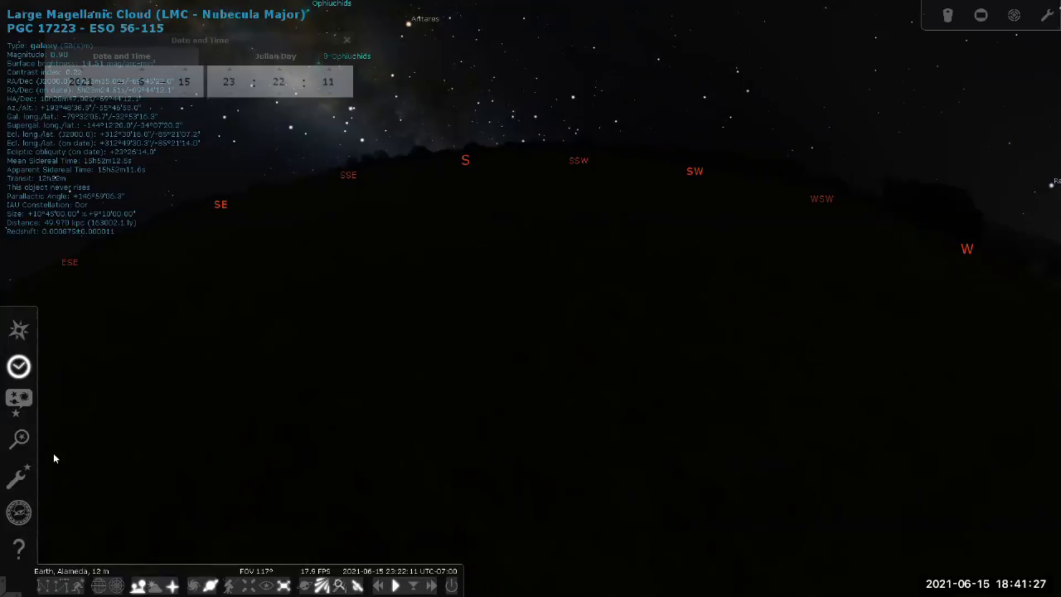
mouse_move(19, 403)
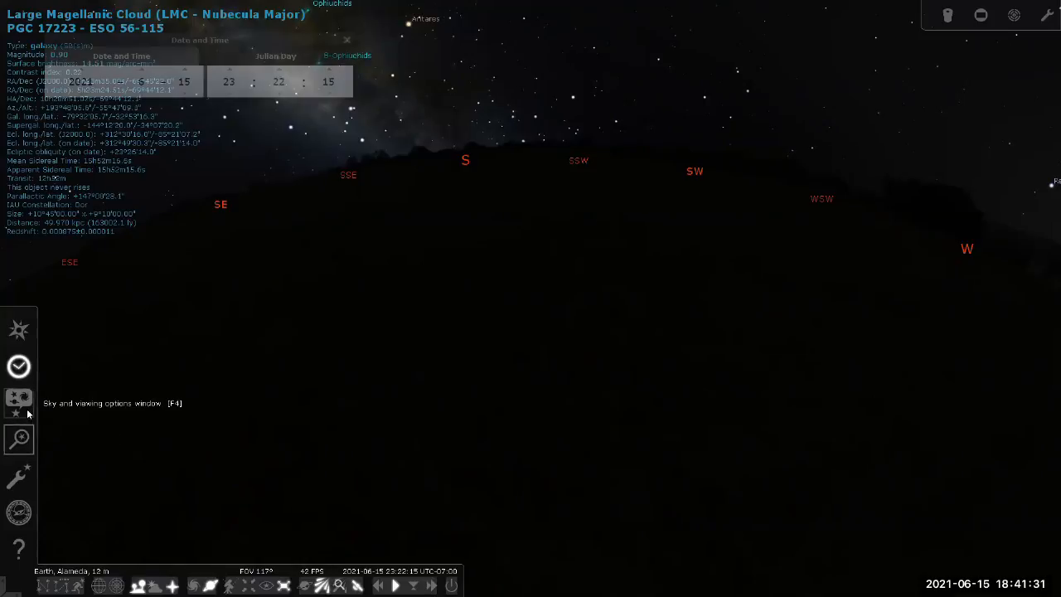
Enable the Horizon line in the Markings settings and close the options window
left_click(19, 403)
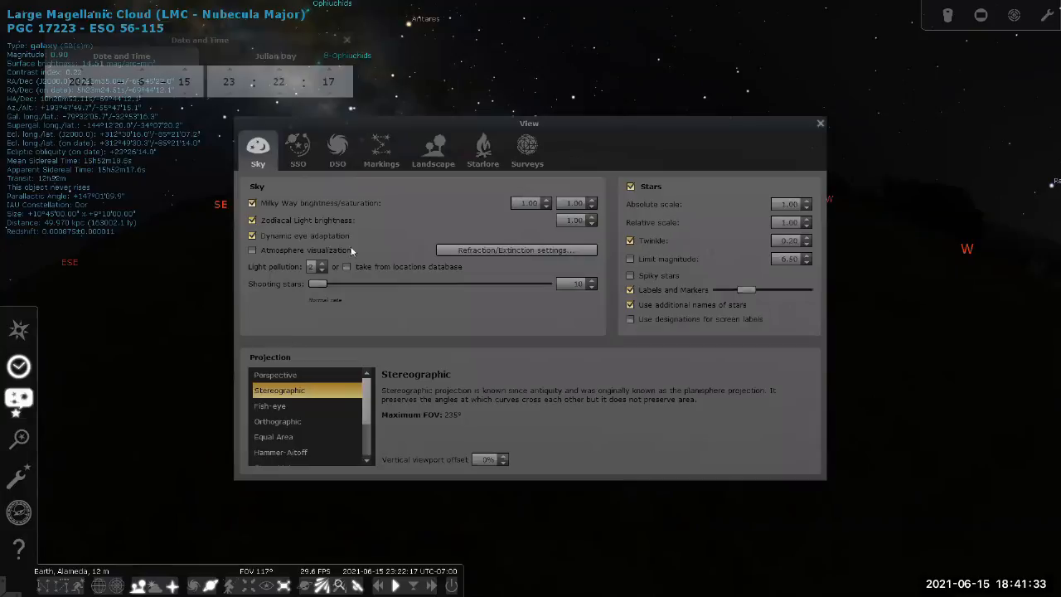
left_click(381, 150)
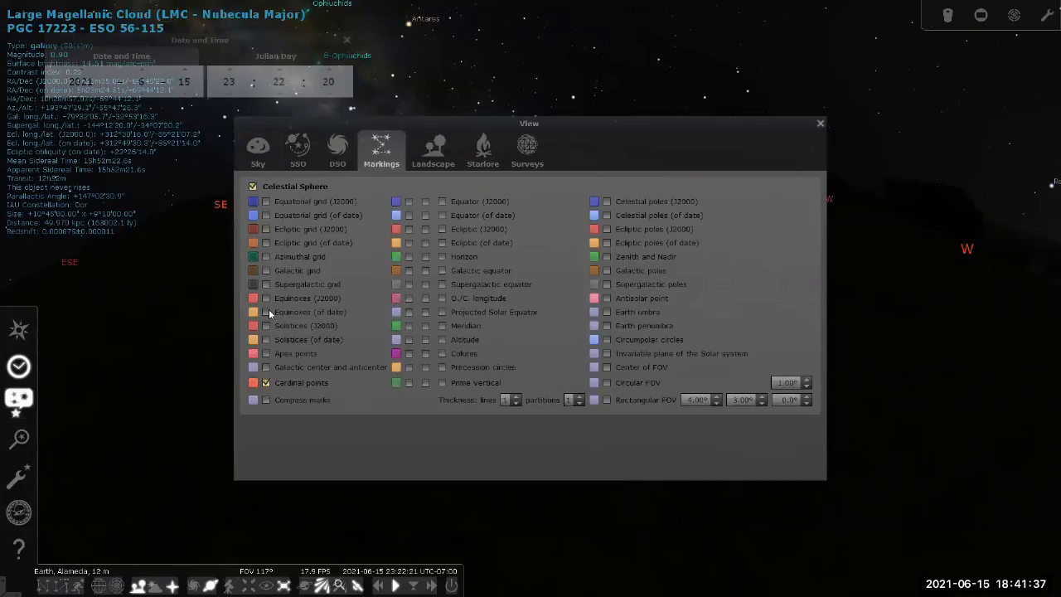
mouse_move(375, 393)
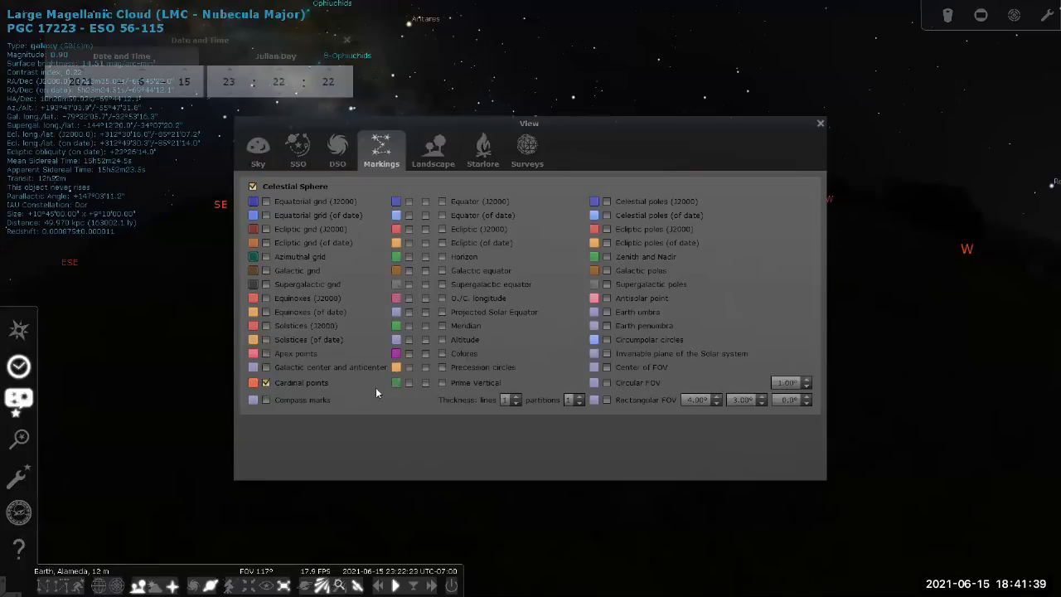
left_click(408, 255)
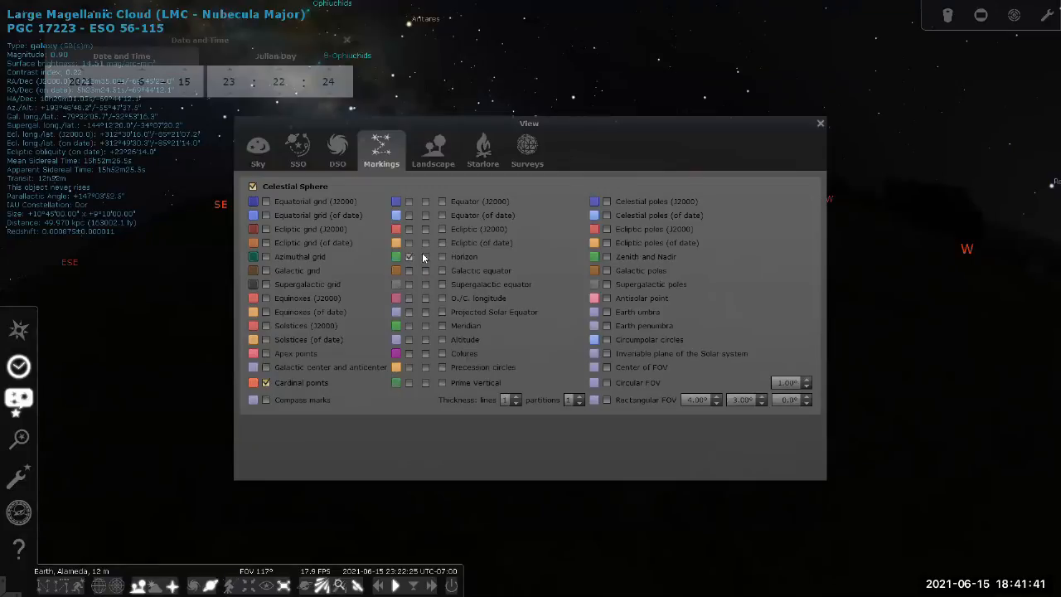
left_click(441, 255)
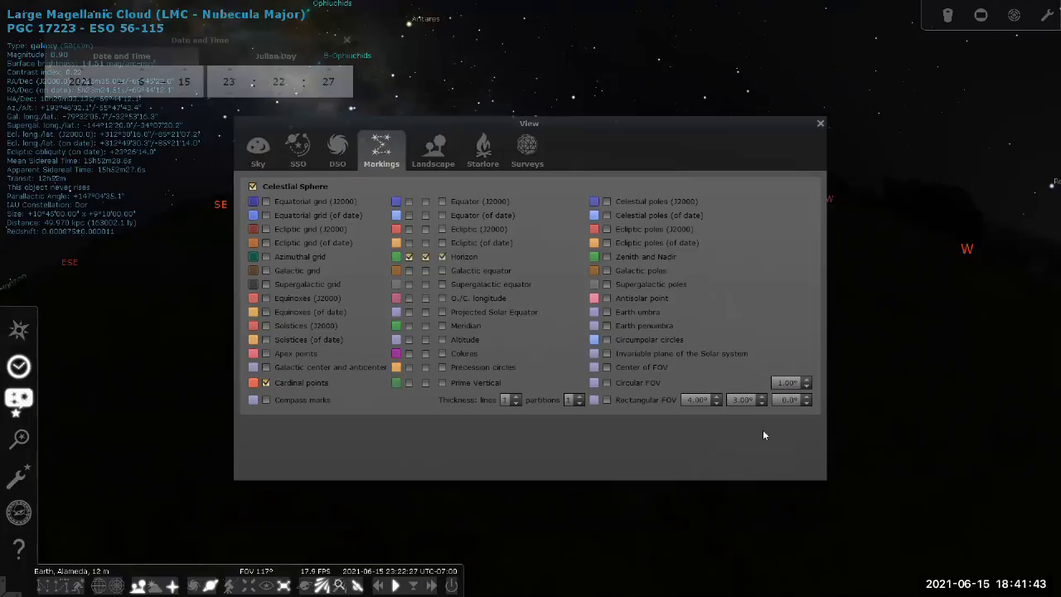
left_click(819, 123)
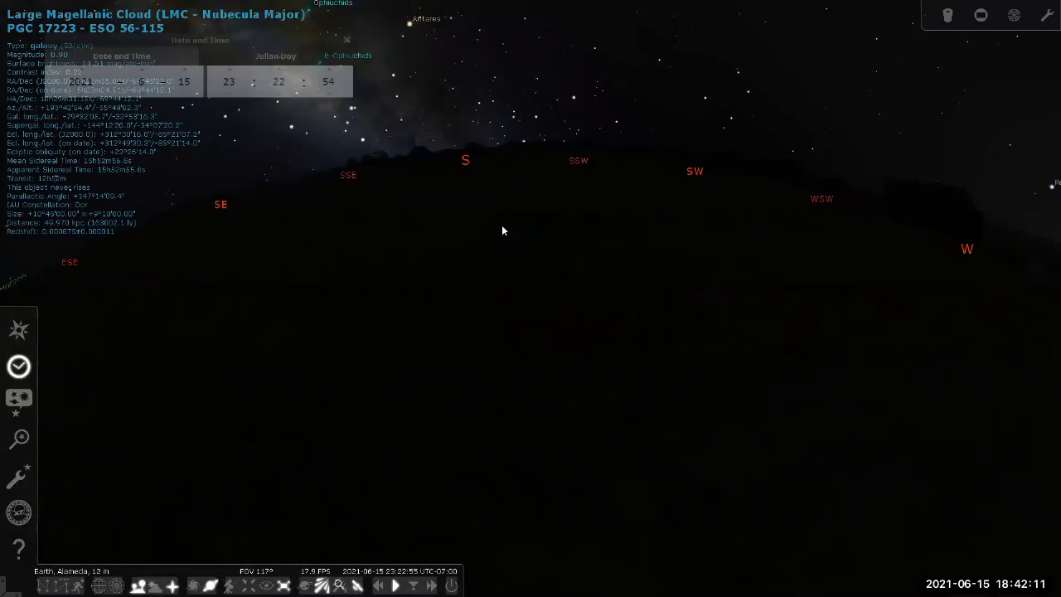
mouse_move(497, 228)
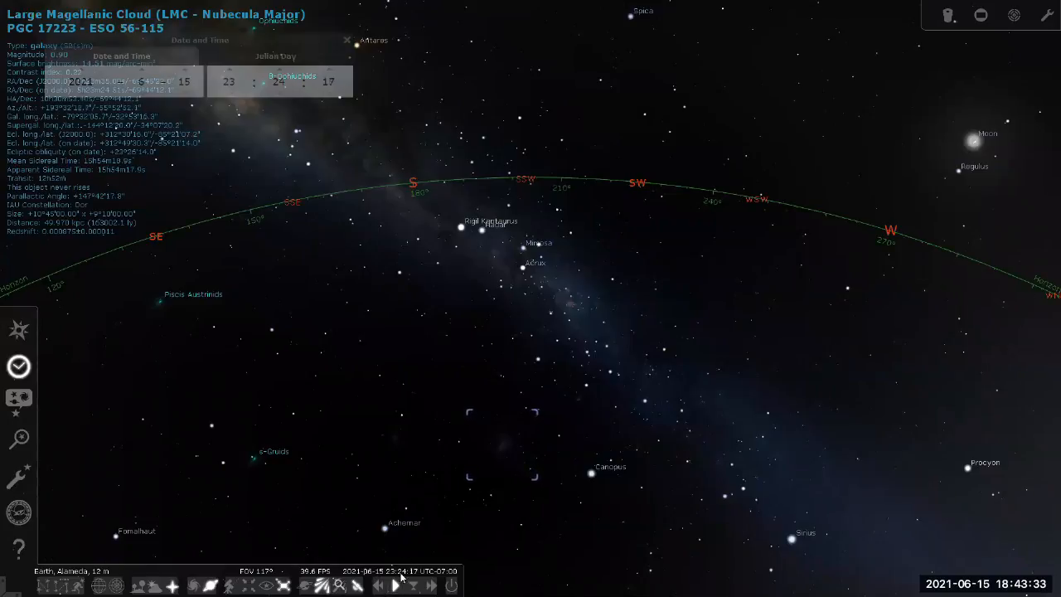
Speed up time until about 15:54 on 16 June 2021, with Canopus near the southern horizon
left_click(430, 585)
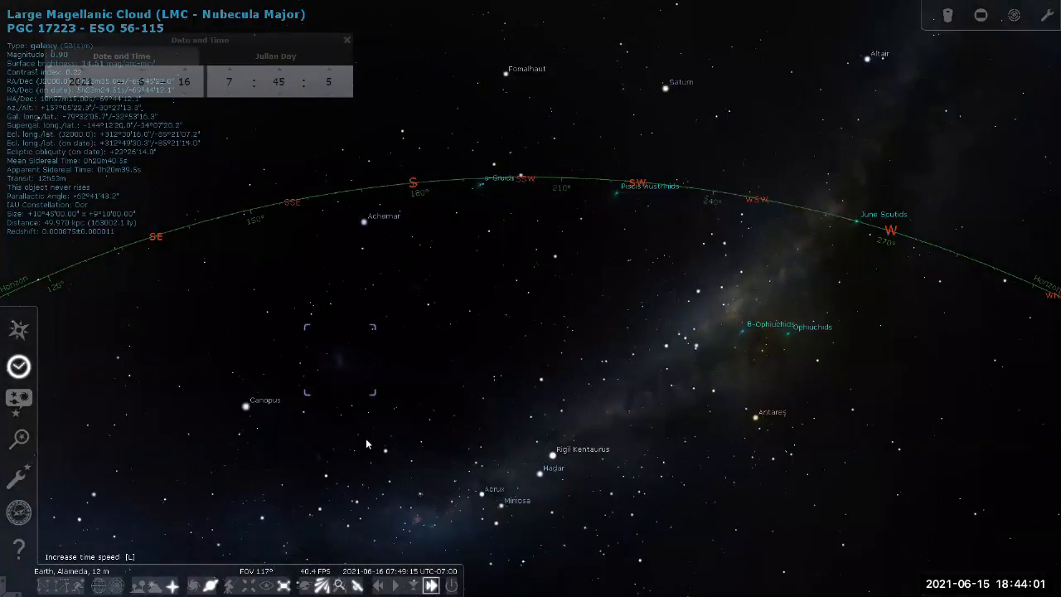
left_click(429, 585)
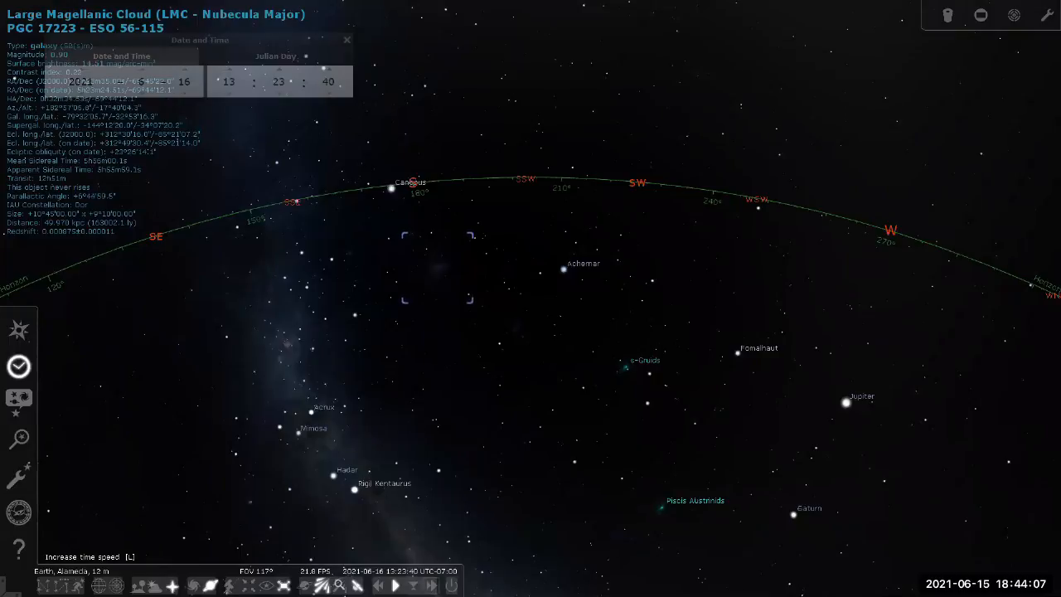
left_click(431, 585)
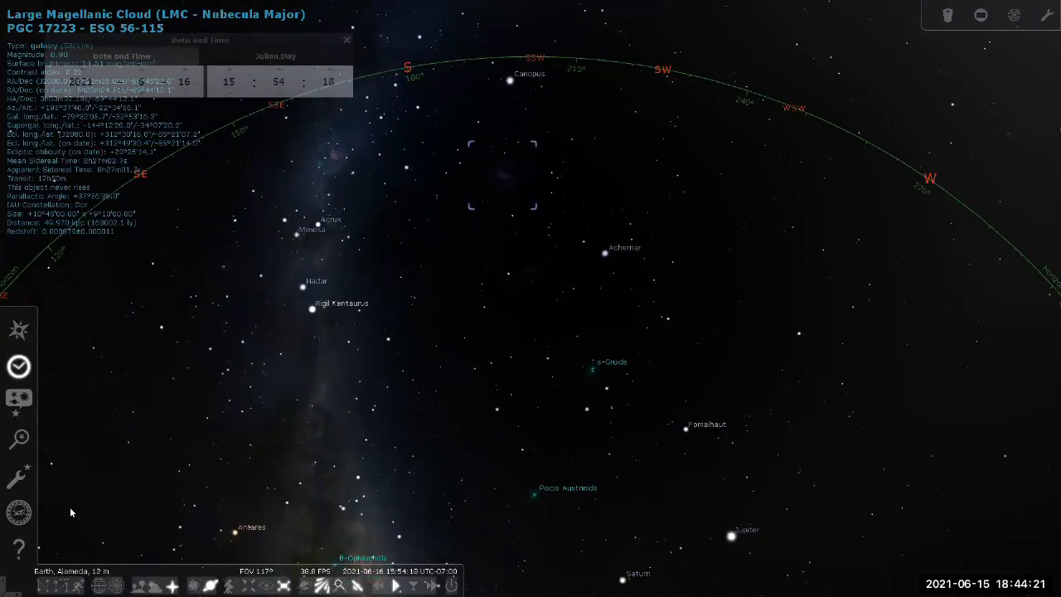
mouse_move(18, 438)
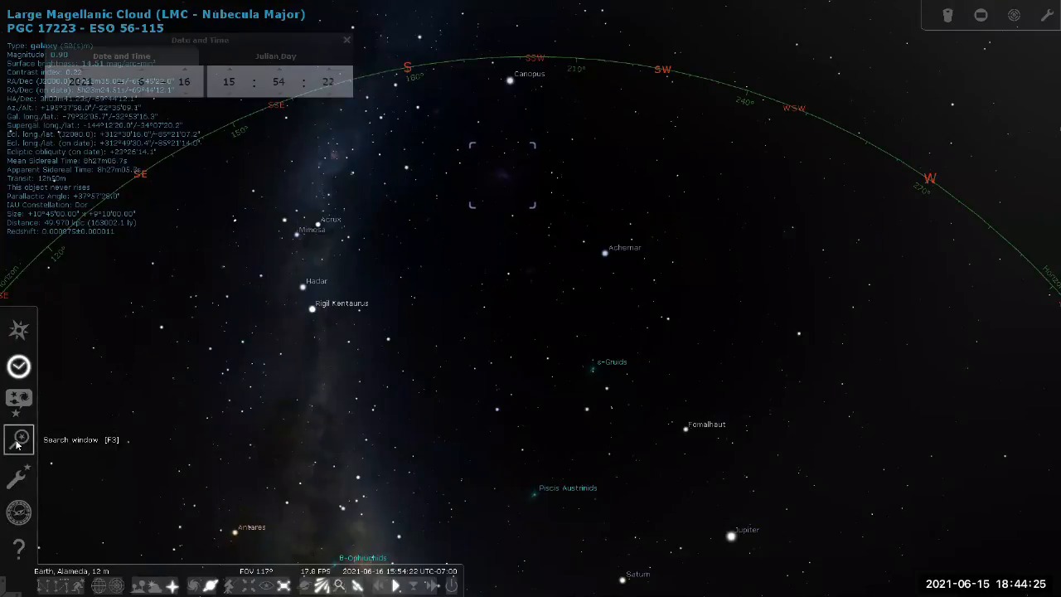
mouse_move(18, 367)
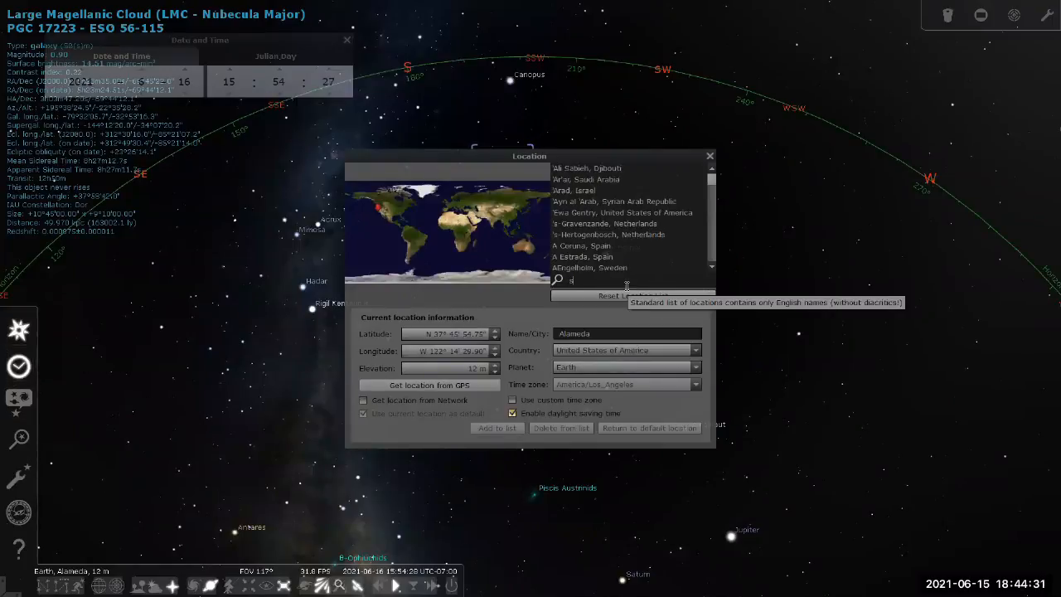
Filter the location list with 'austral' so Australian sites including Sydney entries appear
type("idney")
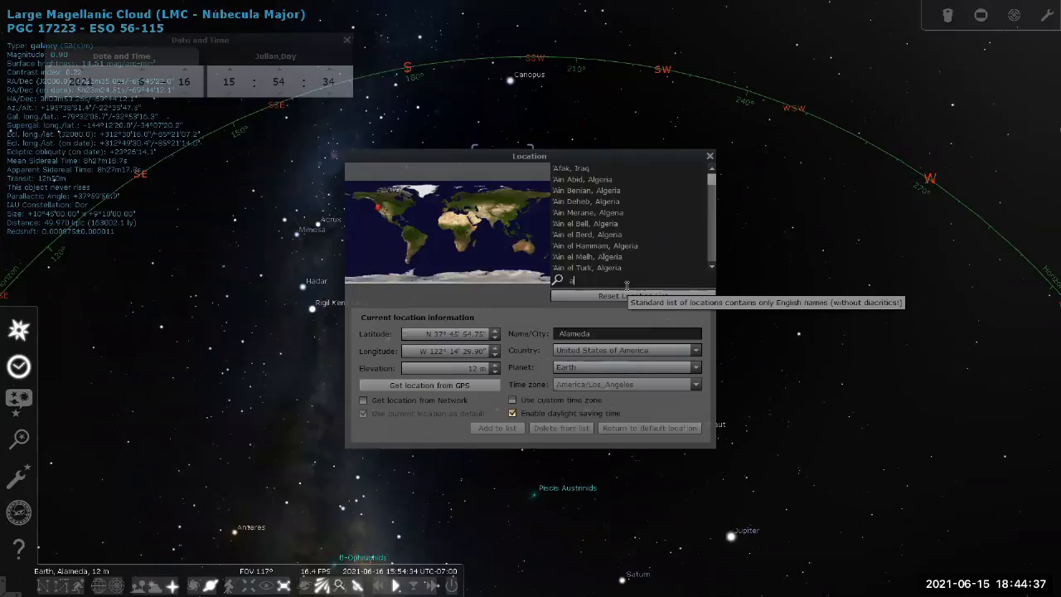
type("austral")
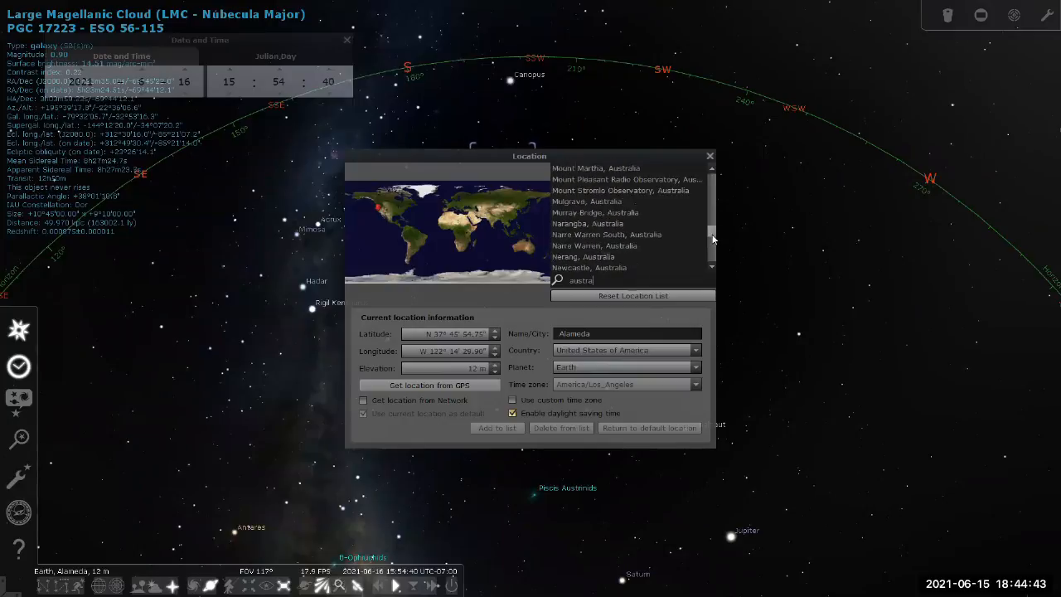
scroll("down", 3)
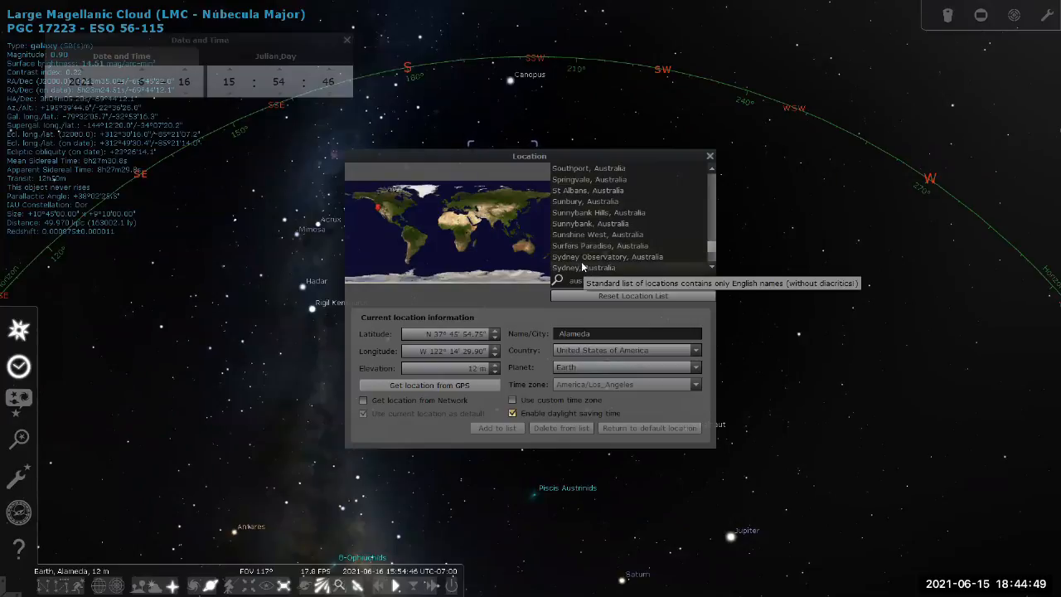
left_click(607, 255)
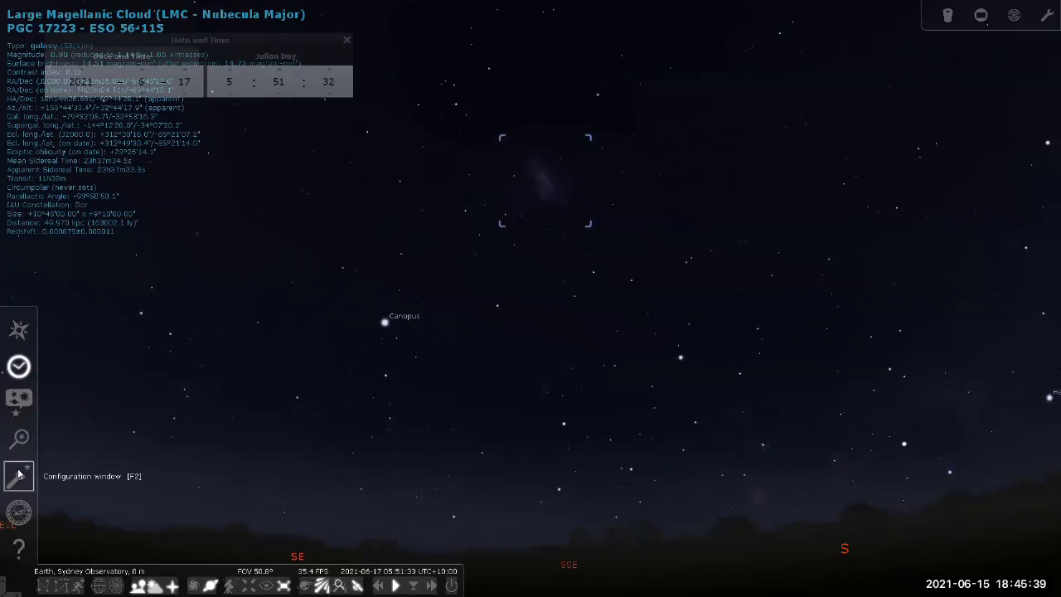
Search 'pol' and select Polaris, shown below the northern horizon from Sydney
left_click(18, 438)
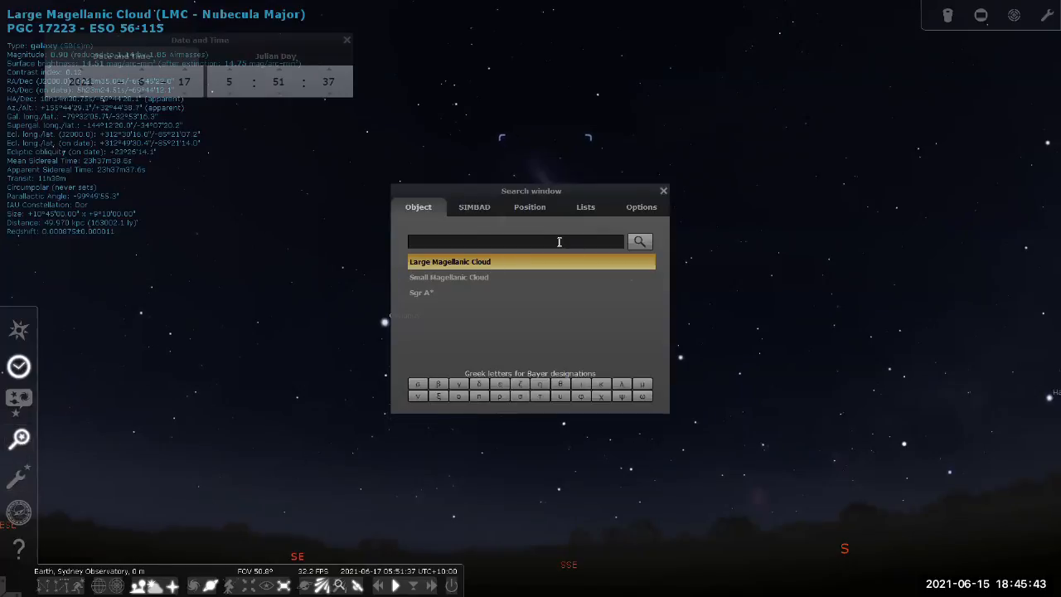
type("polaris")
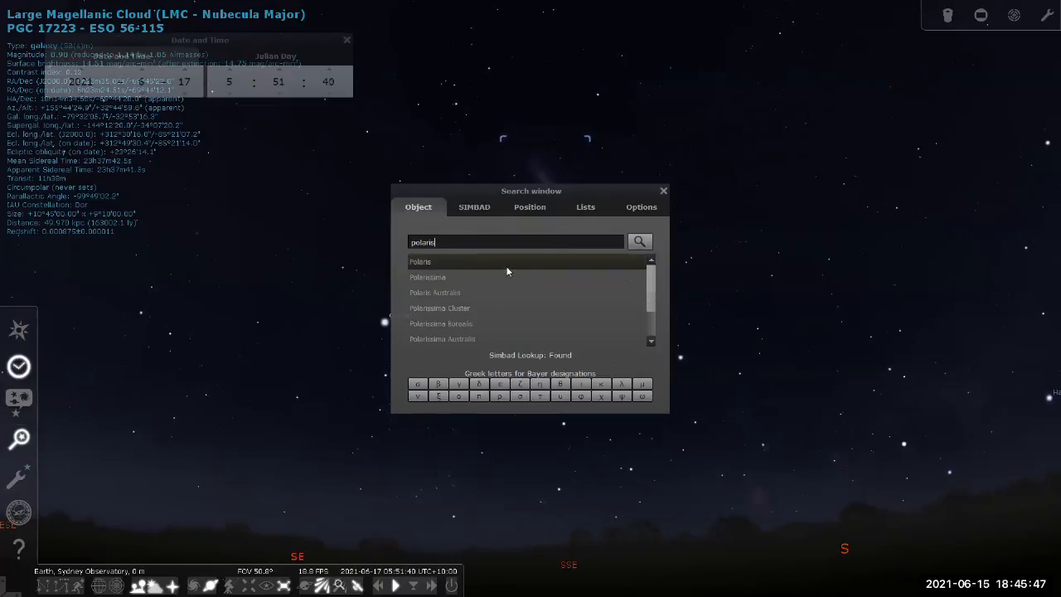
left_click(422, 262)
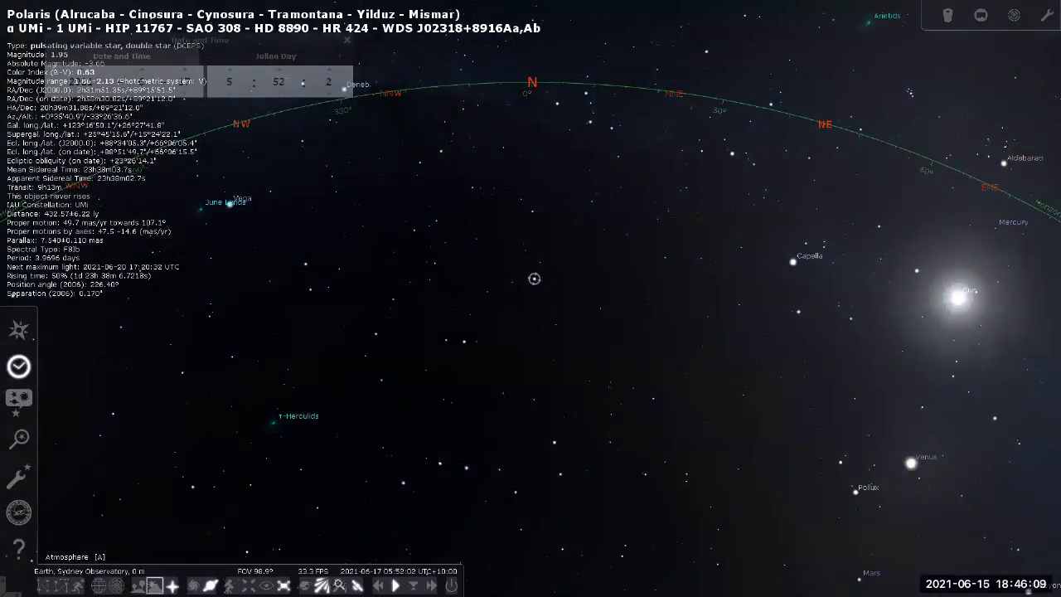
Adjust the time to around 22:40 on 17 June for a southern late-evening sky
left_click(394, 585)
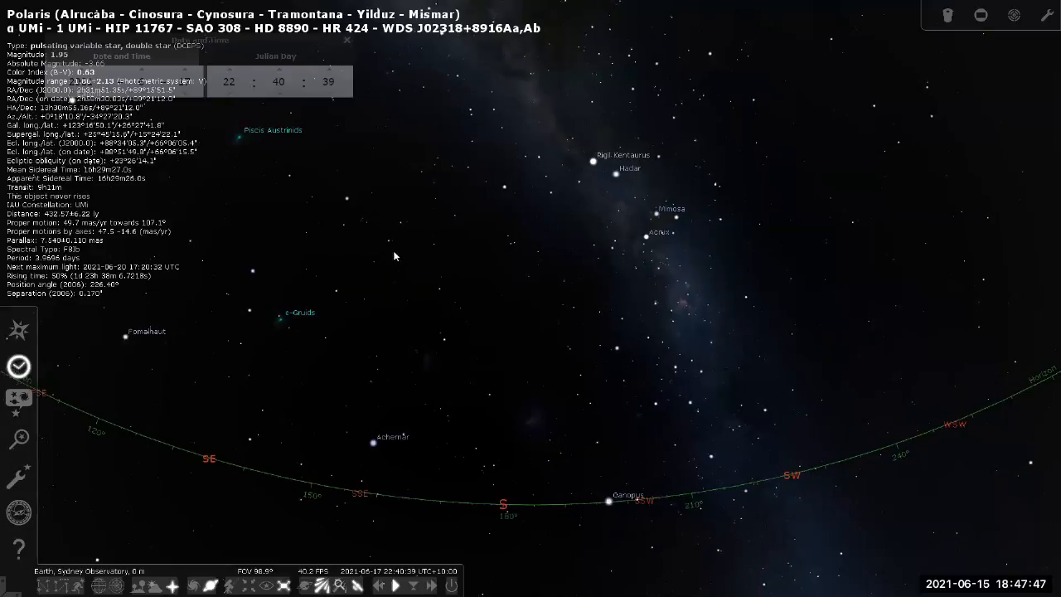
Select the southern stars β Pav, Peacock, ε TrA and Rigil Kentaurus in turn
left_click(388, 240)
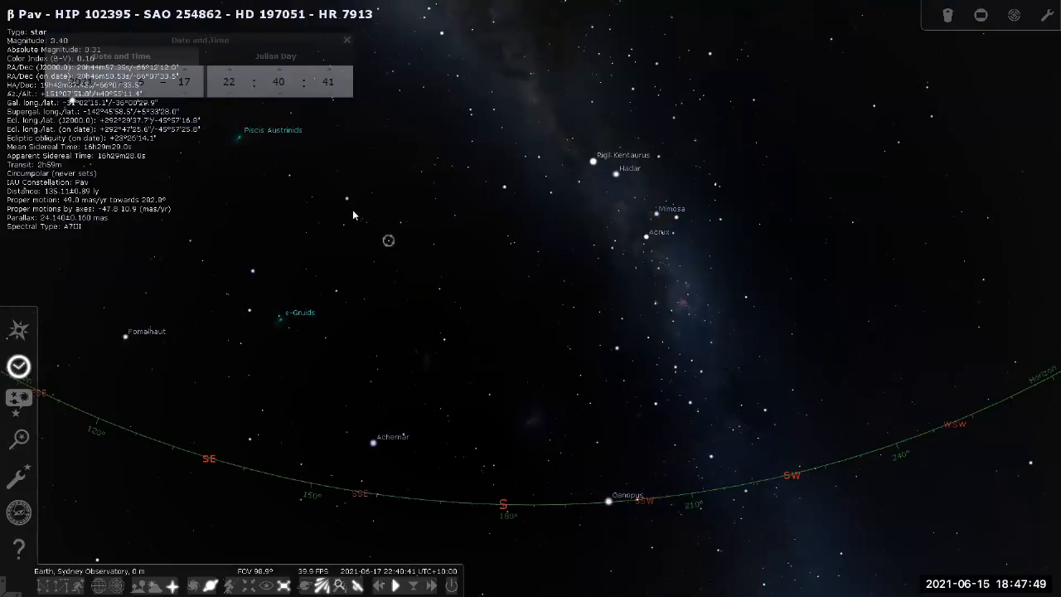
left_click(348, 196)
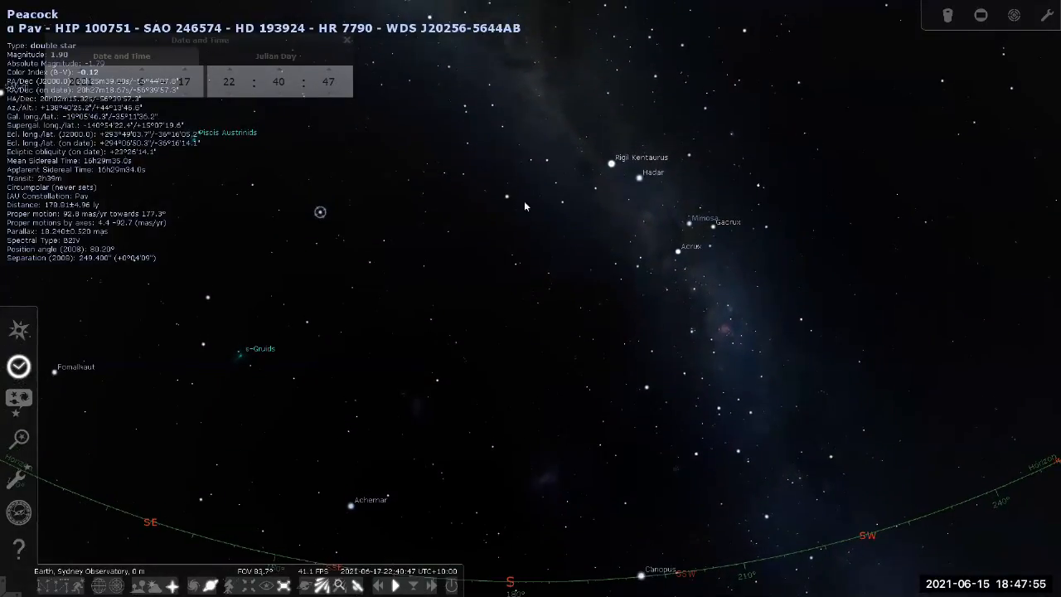
left_click(556, 183)
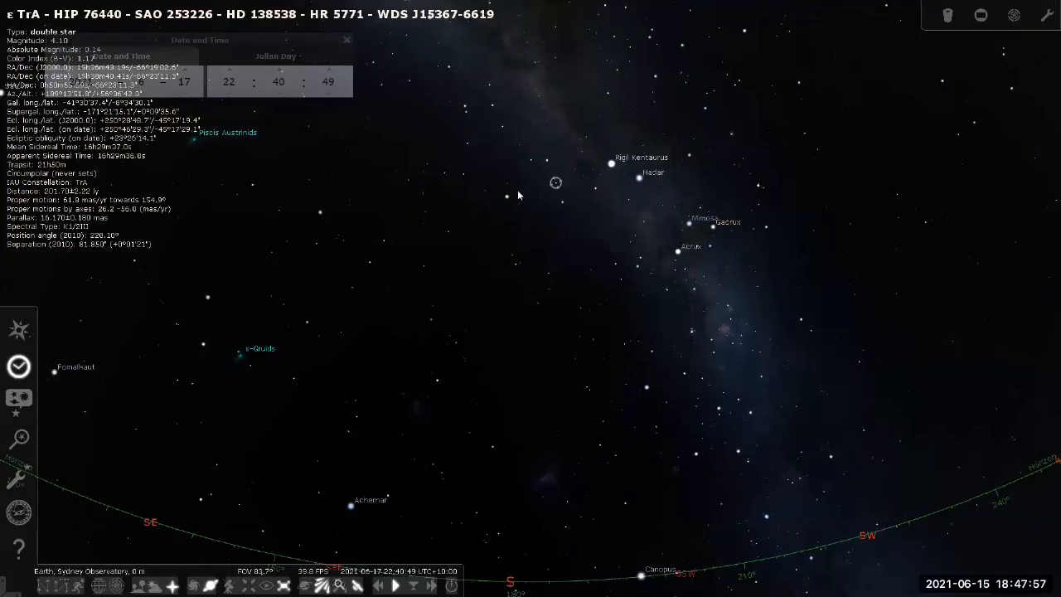
left_click(610, 162)
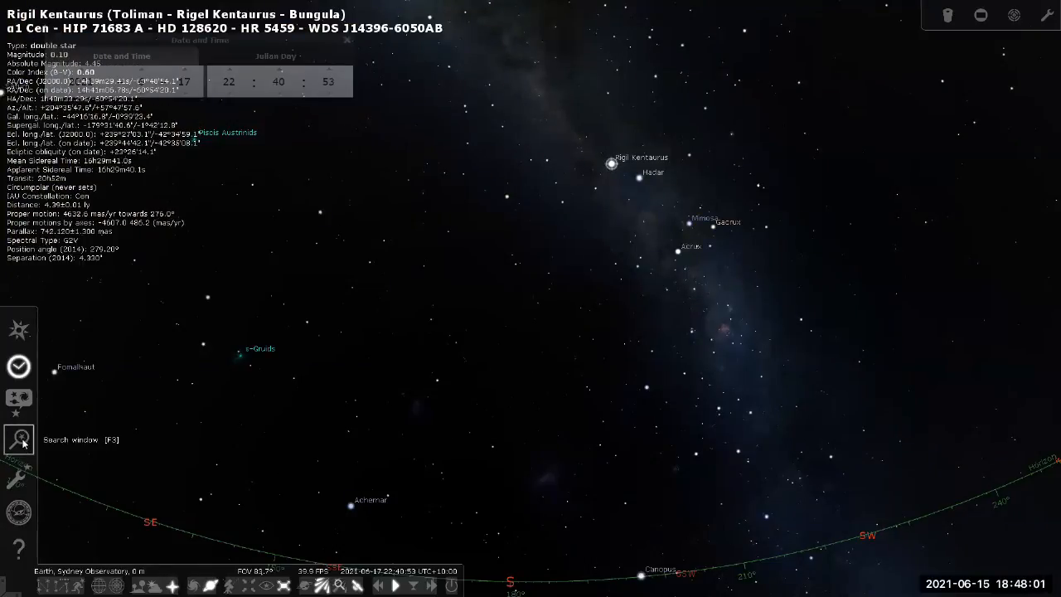
Search 'souther' to pick the Southern Cross Galaxy, then reselect Rigil Kentaurus
left_click(18, 440)
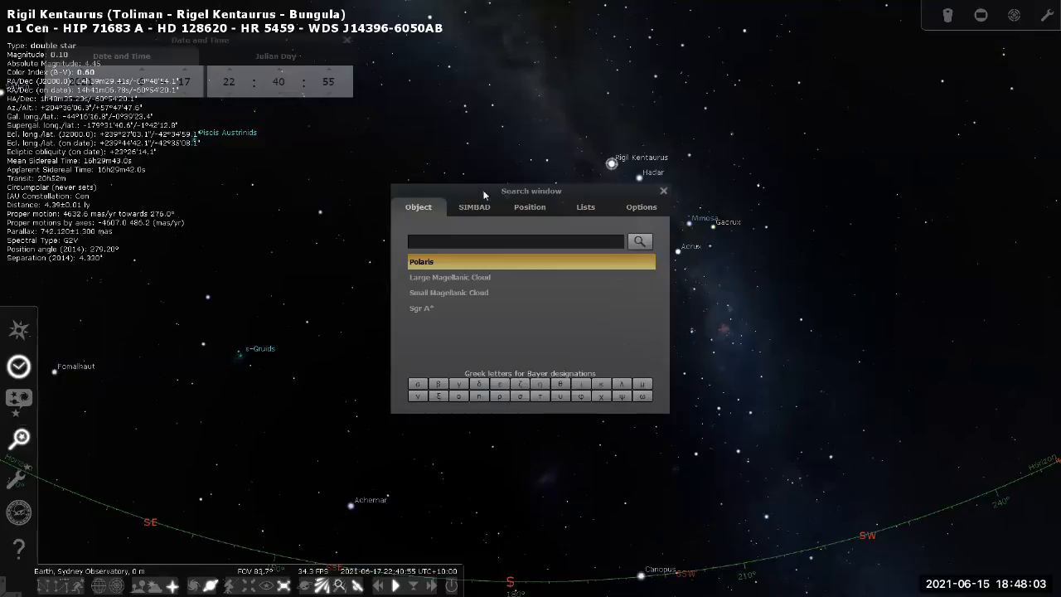
type("southern cr")
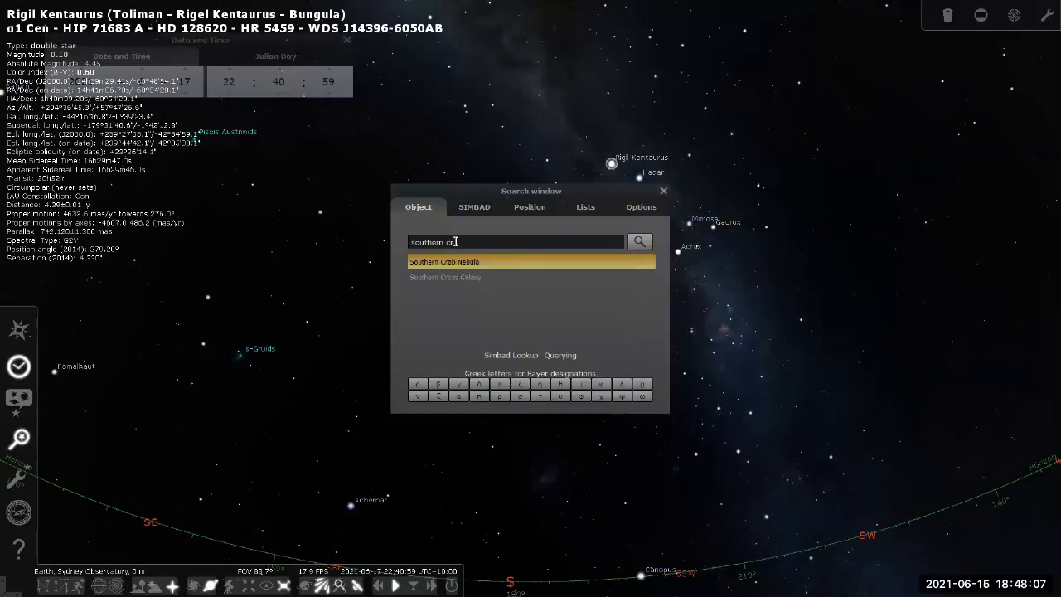
left_click(444, 277)
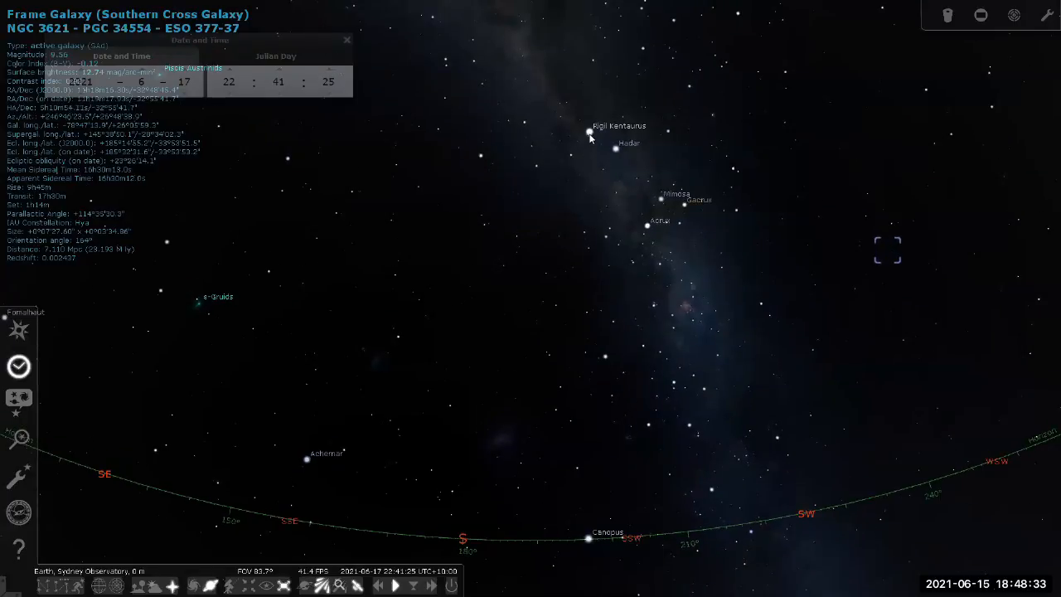
left_click(590, 133)
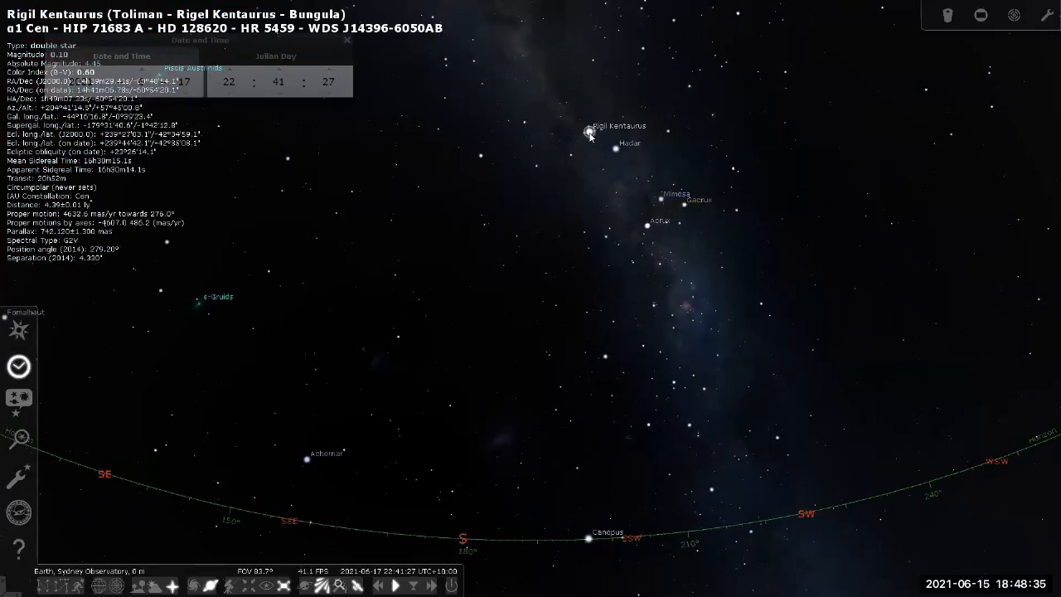